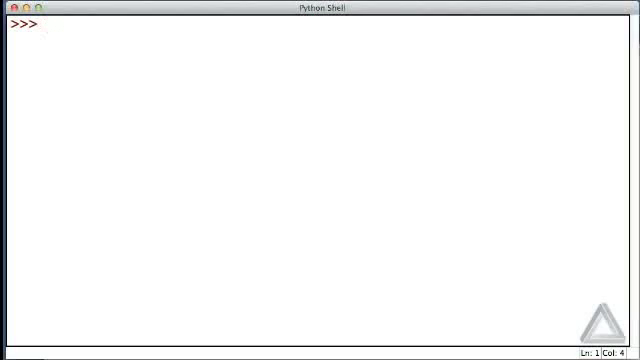
- Enter the heading comment "# The dir() Function." in the shell
type("# The dir() Function.")
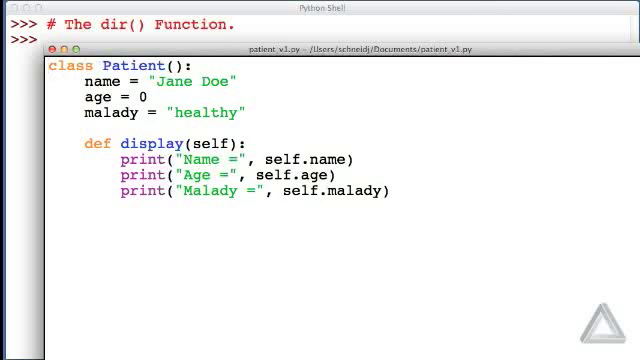
- Run patient_v3.py with F5 and create madonna = Patient()
key("F5")
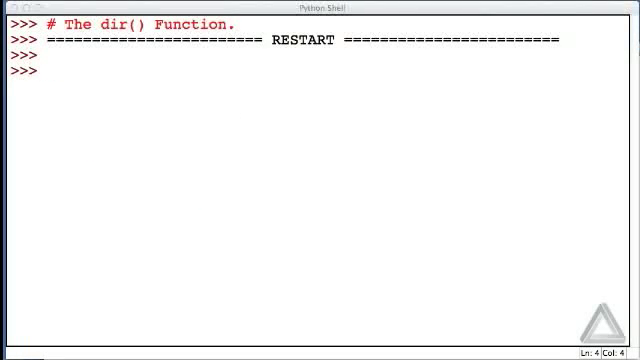
type("ma")
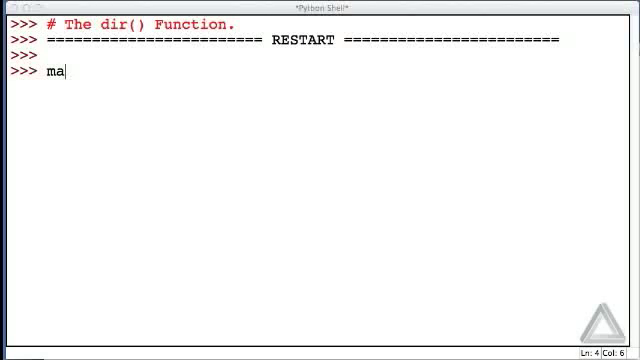
type("donna")
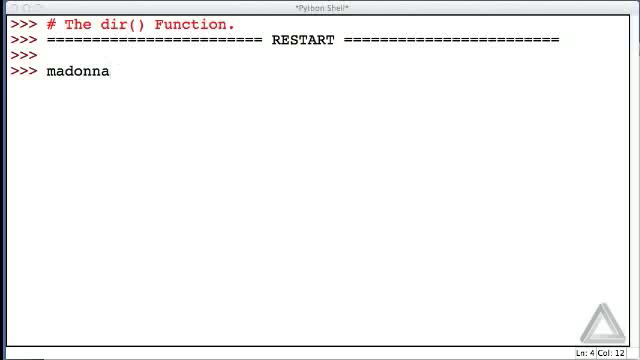
type("= Patient()")
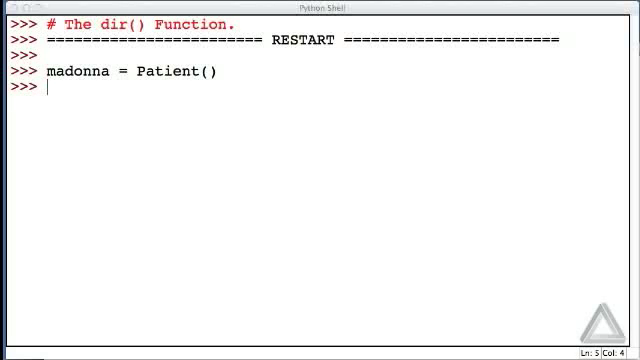
- Assign madonna.name = "Madonna", madonna.age = 54 and madonna.malady = "yellow belly"
type("madonna.name")
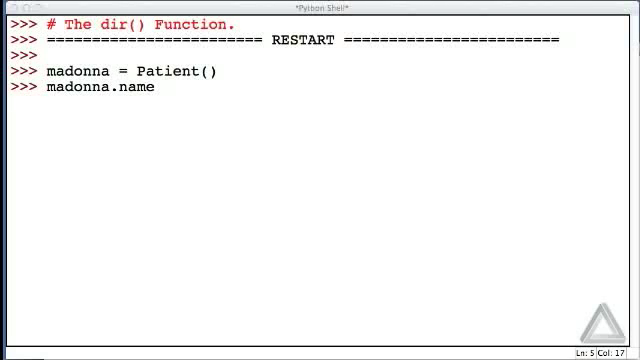
type("= \"Madonna\"")
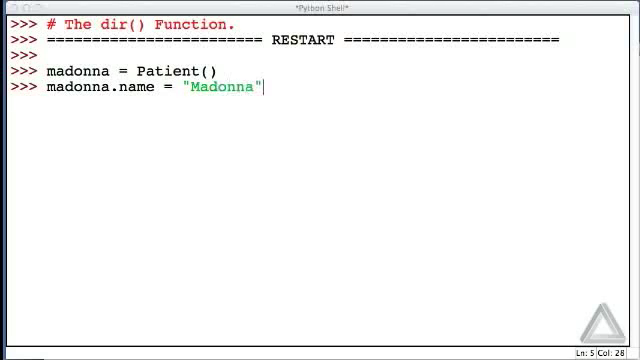
type("madonna")
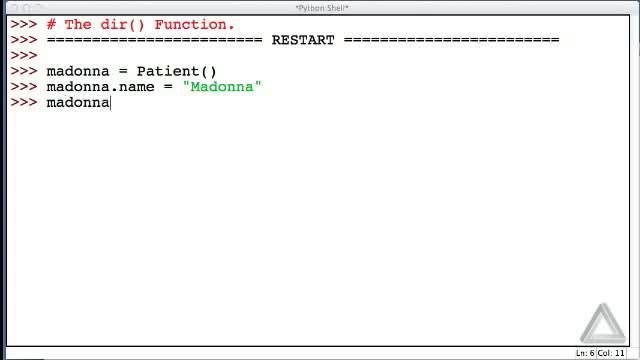
type(".age = 54")
type("mad")
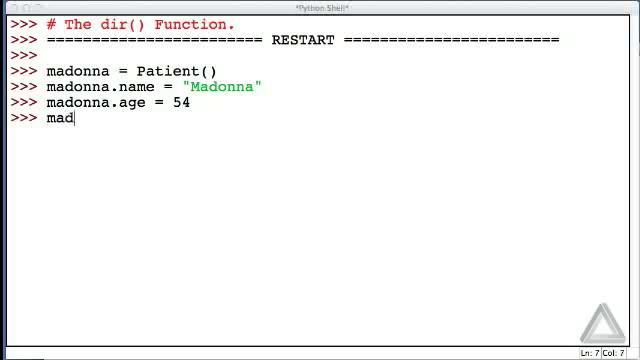
type("onna.malady")
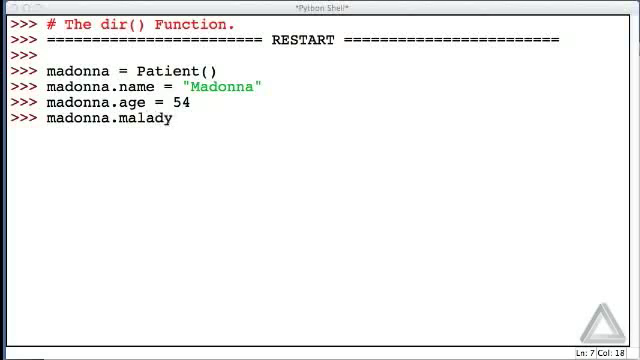
type("= \"yellow")
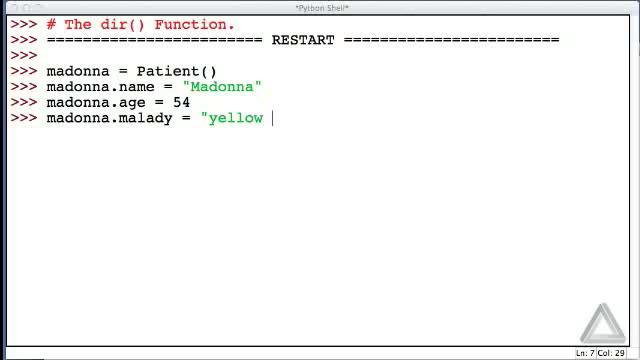
type("belly\"")
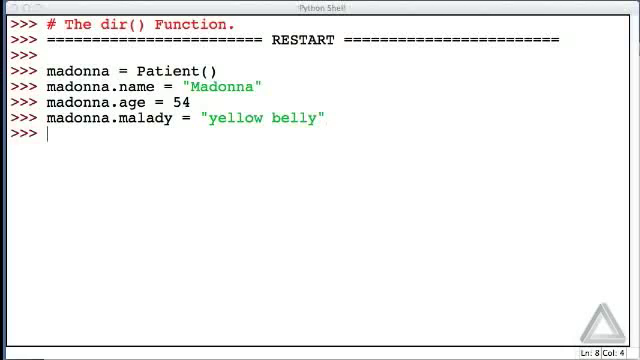
type("ma")
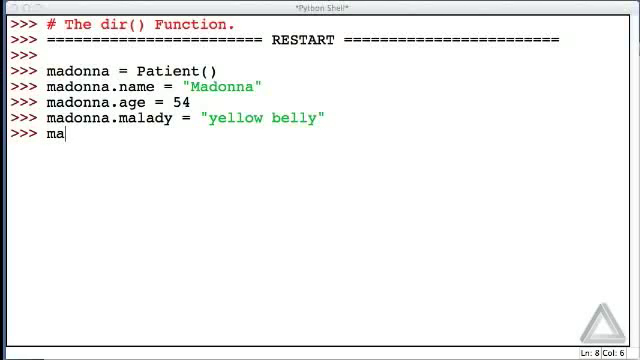
- Call madonna.display() to print Name = Madonna, Age = 54, Malady = yellow belly
type("donna.")
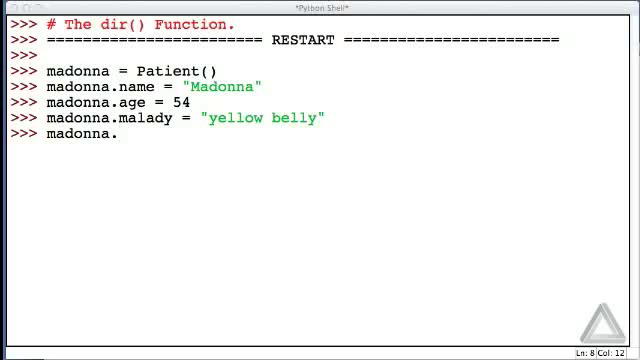
type("di")
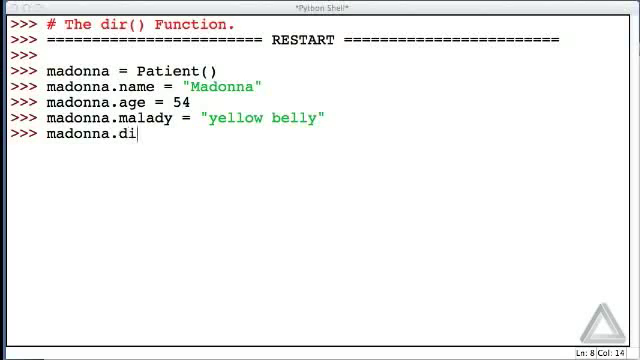
type("splay")
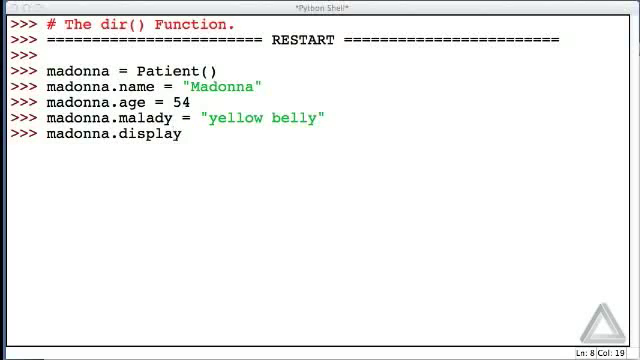
type("()")
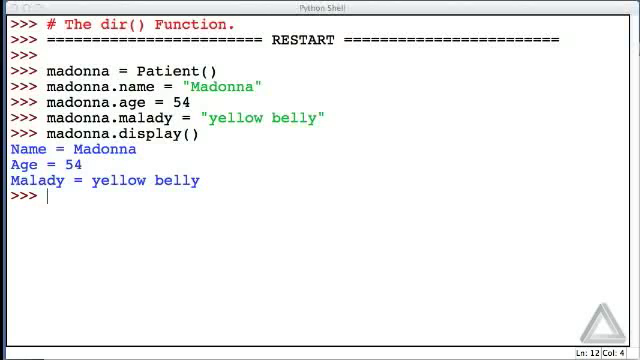
- Evaluate dir(madonna) to list its dunder names plus age, display, malady and name
type("dir")
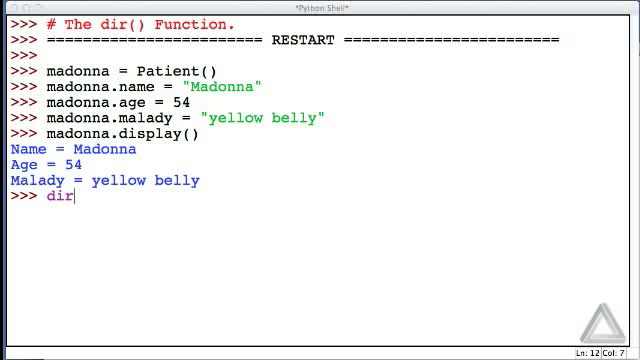
type("(")
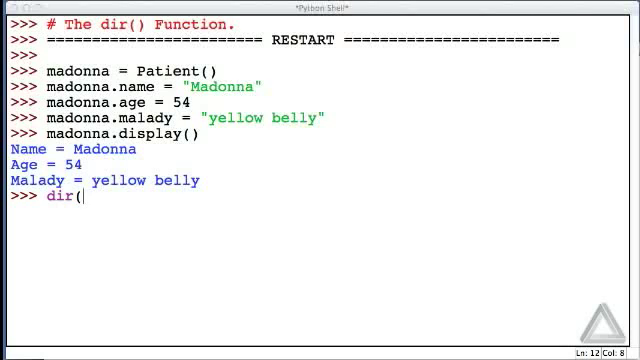
type("madonna")
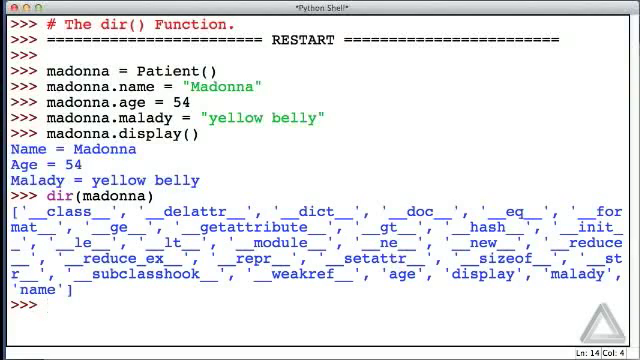
- Evaluate type() on madonna.age (int), madonna.display (method) and madonna.malady
type("type(ma")
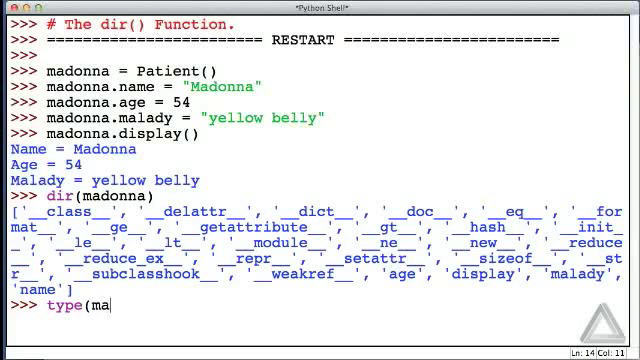
type("d")
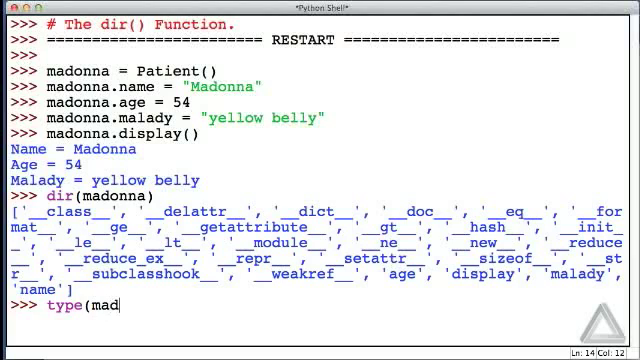
type("onna.age)")
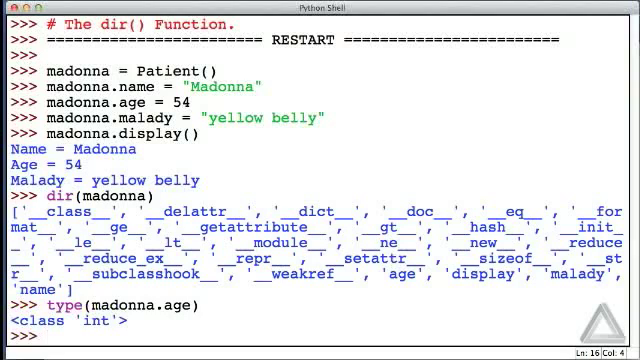
type("type(ma")
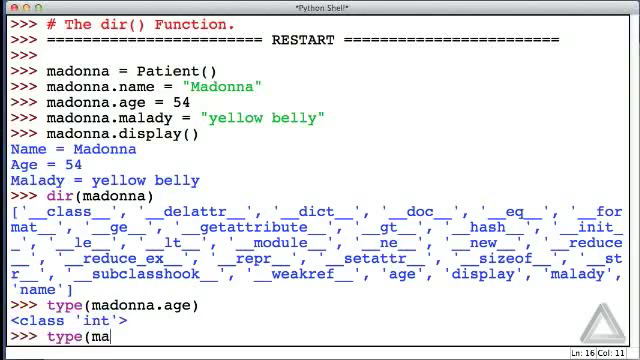
type("donna.display")
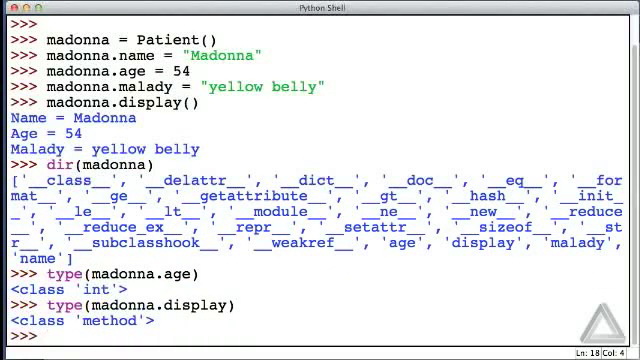
type("type(madonna")
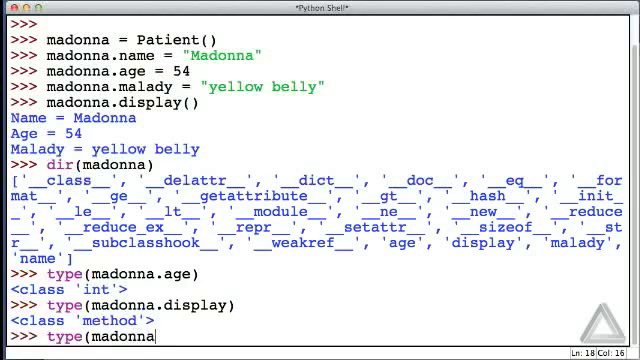
type(".malady)")
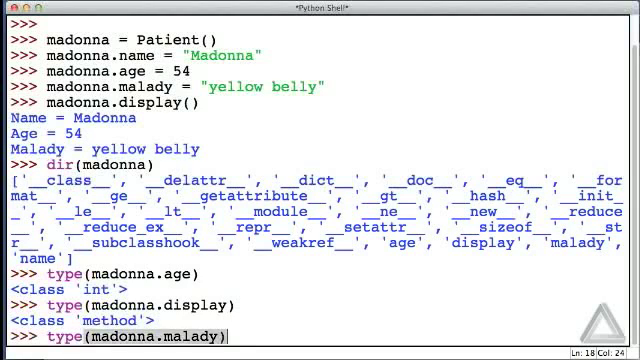